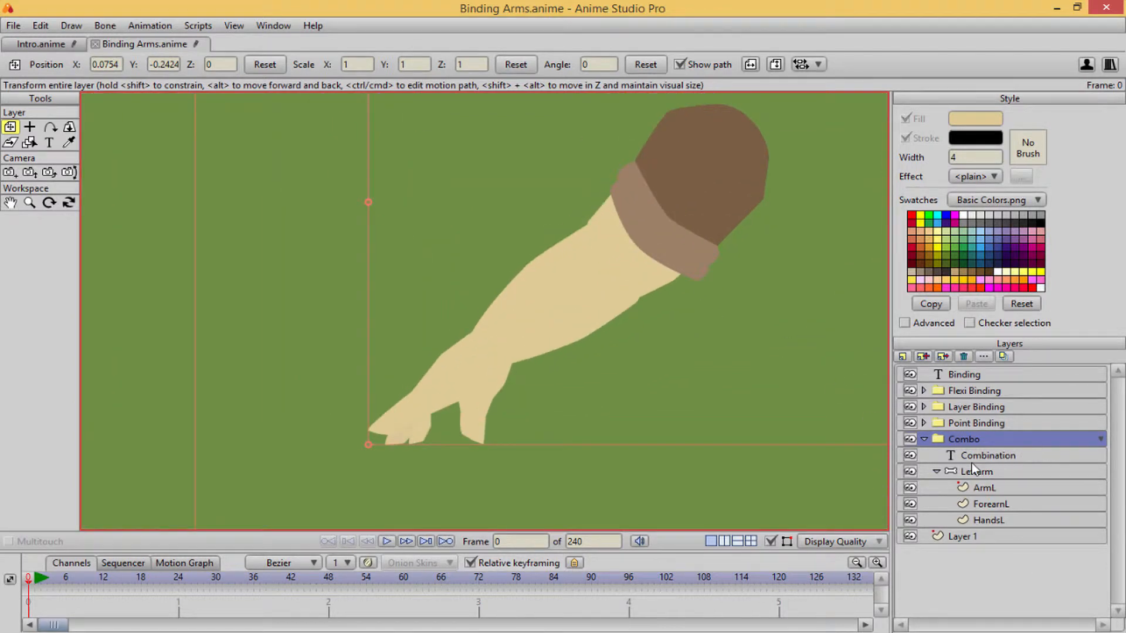
- Select the Leftarm bone layer and drag its bones to show their influence regions
{"action": "left_click", "coordinate": [976, 472]}
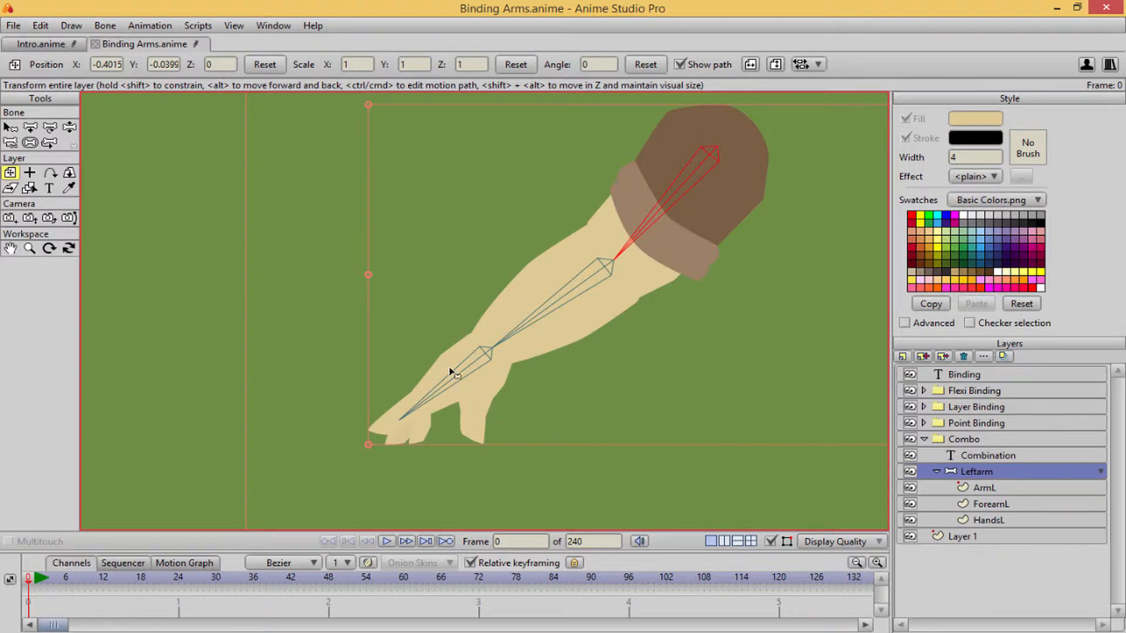
{"action": "left_click", "coordinate": [70, 127]}
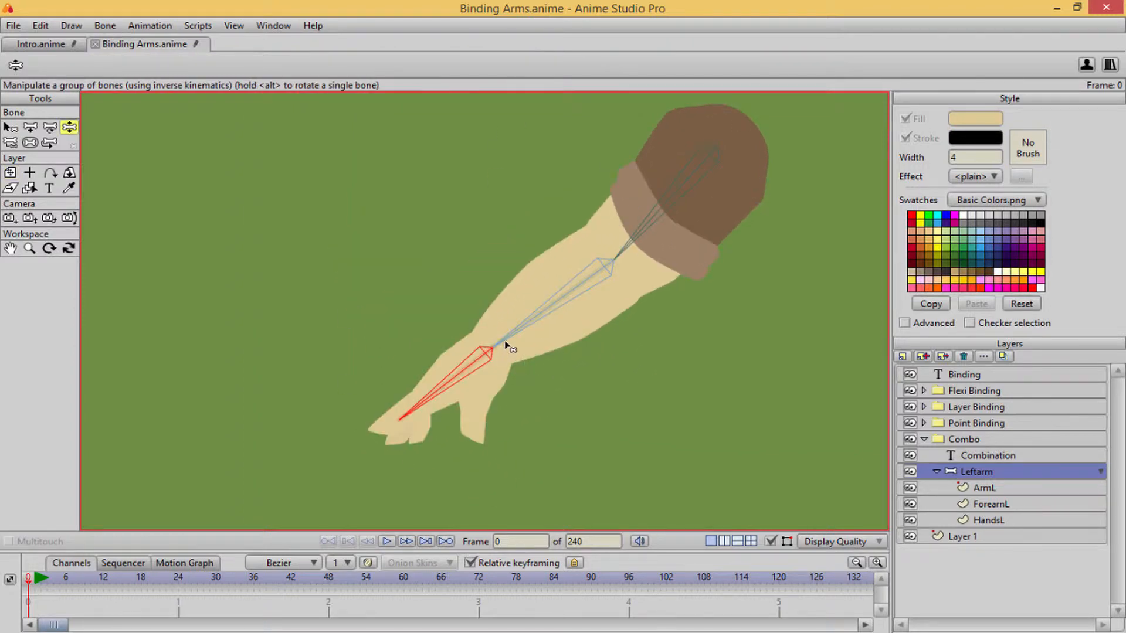
{"action": "left_click_drag", "start_coordinate": [506, 347], "coordinate": [617, 276]}
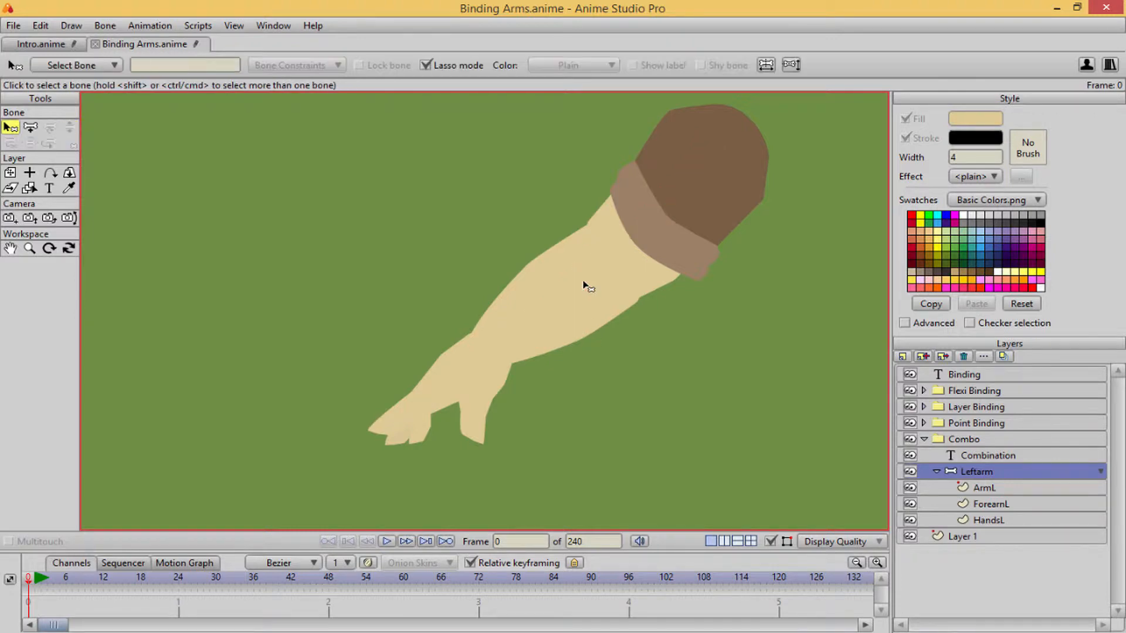
{"action": "left_click", "coordinate": [30, 128]}
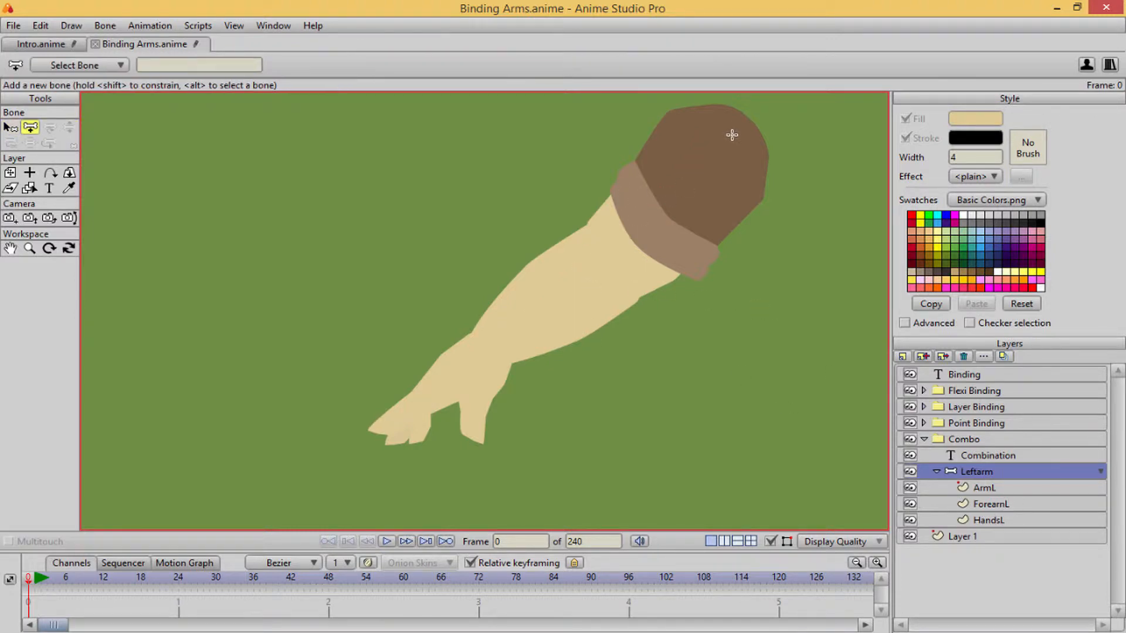
{"action": "left_click_drag", "start_coordinate": [503, 345], "coordinate": [729, 140]}
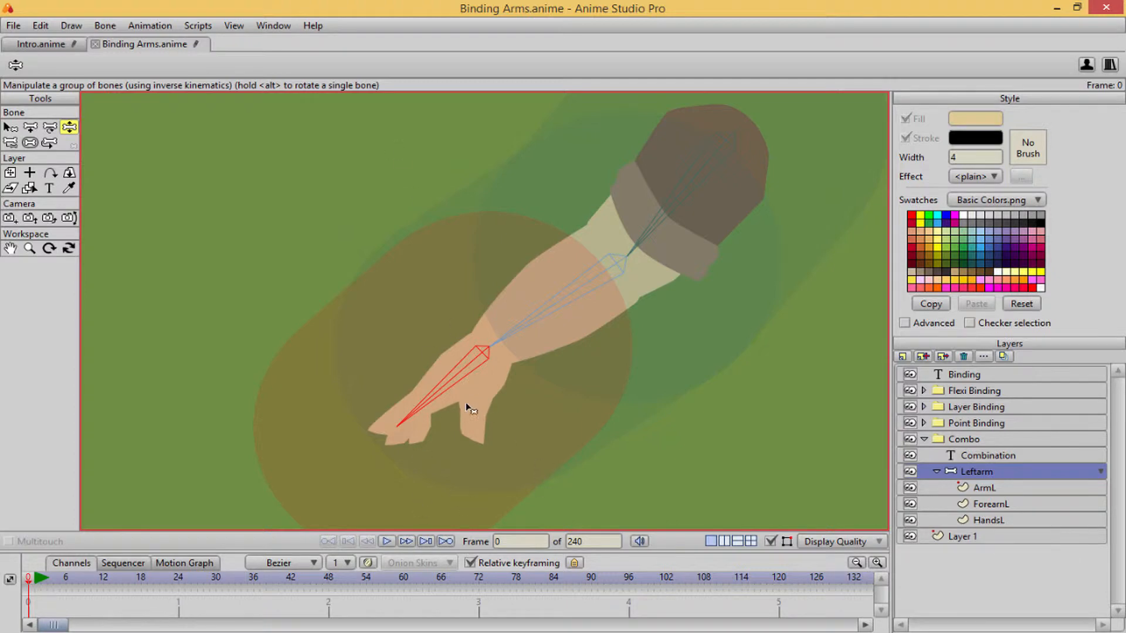
- Select HandsL, ForearnL, then ArmL, and switch to the Select Points tool
{"action": "left_click", "coordinate": [988, 520]}
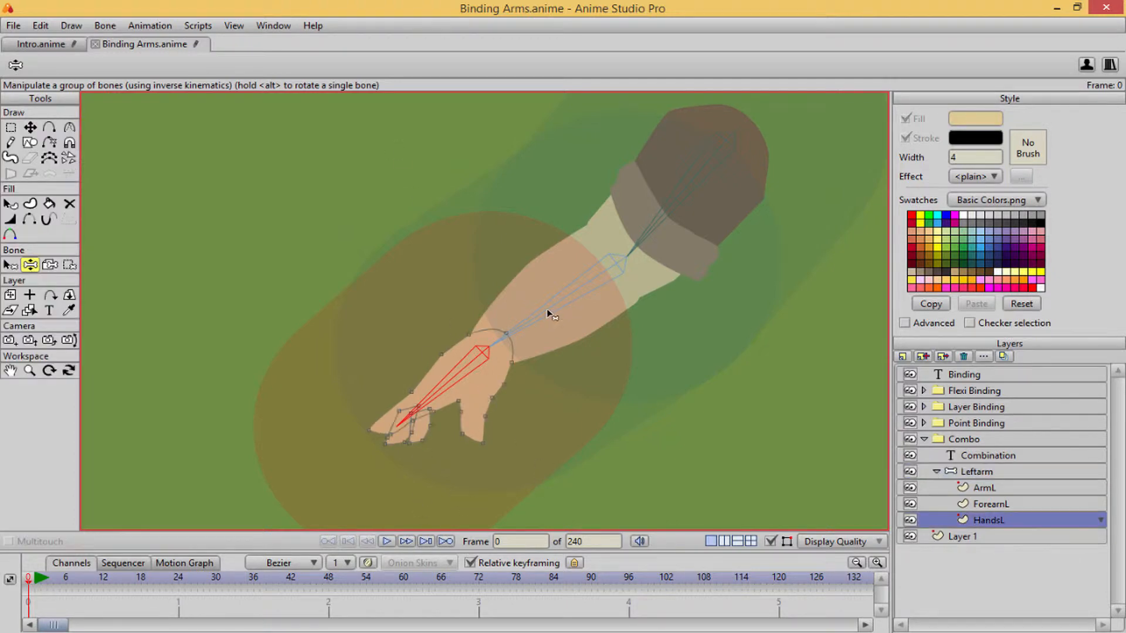
{"action": "left_click", "coordinate": [105, 25]}
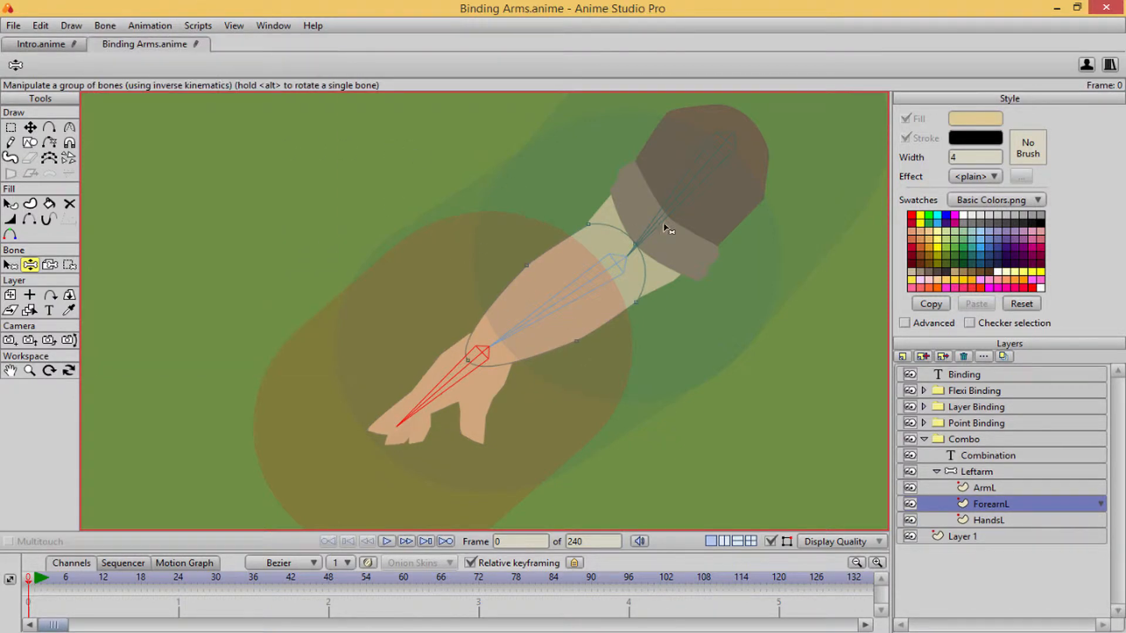
{"action": "left_click", "coordinate": [105, 25]}
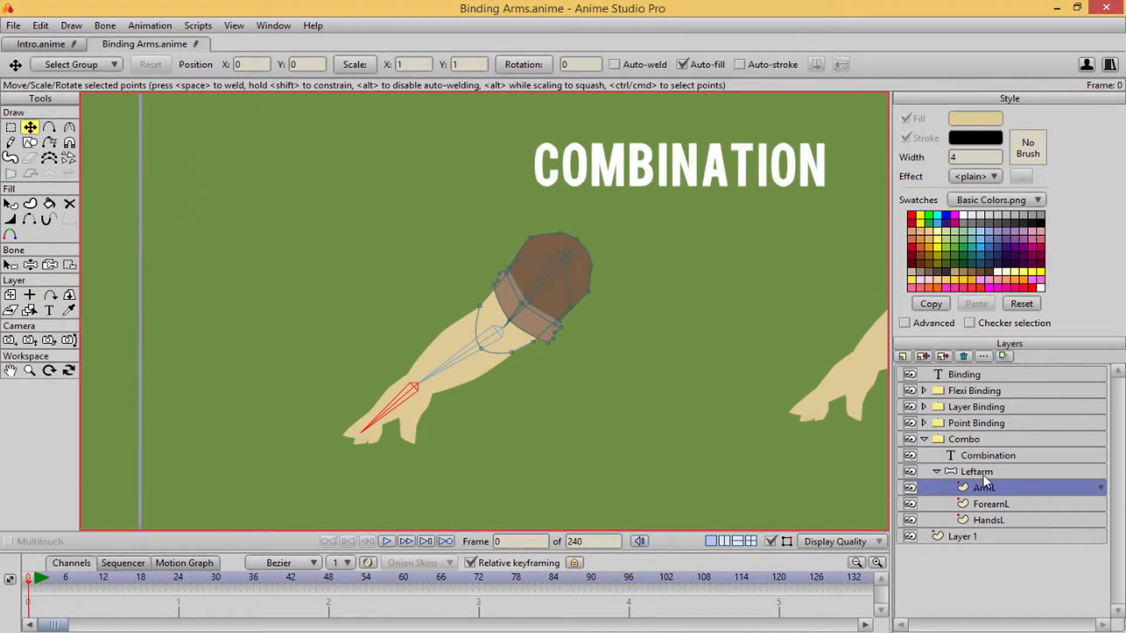
{"action": "left_click", "coordinate": [975, 471]}
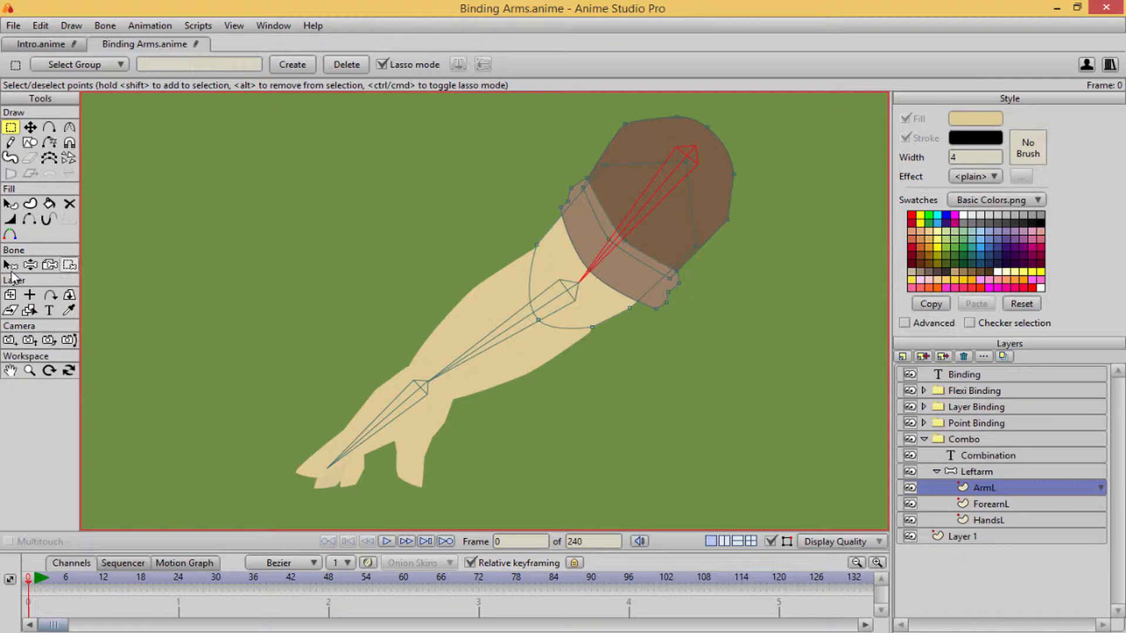
- Bind ArmL to the upper-arm bone and ForearnL to the forearm bone with Bind Layer
{"action": "left_click", "coordinate": [50, 265]}
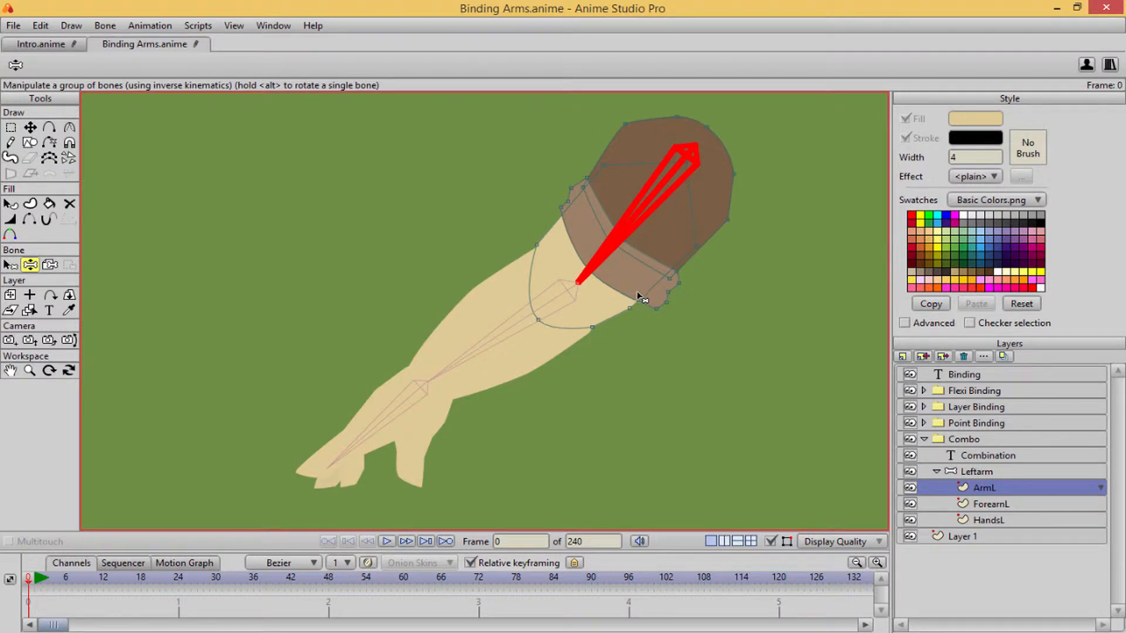
{"action": "left_click", "coordinate": [991, 504]}
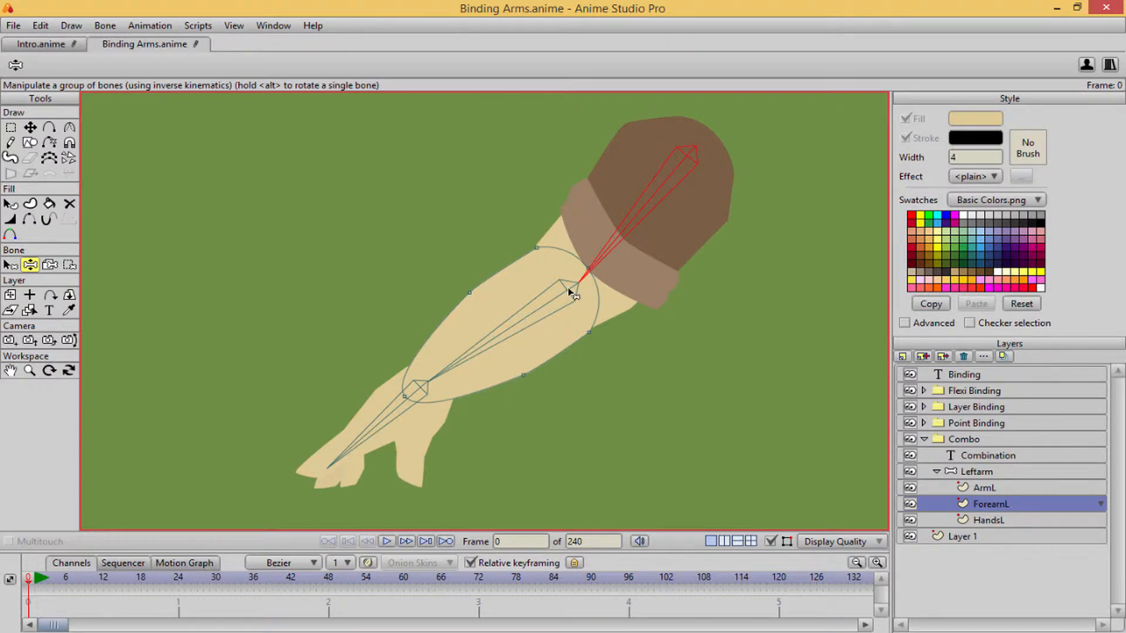
{"action": "mouse_move", "coordinate": [533, 320]}
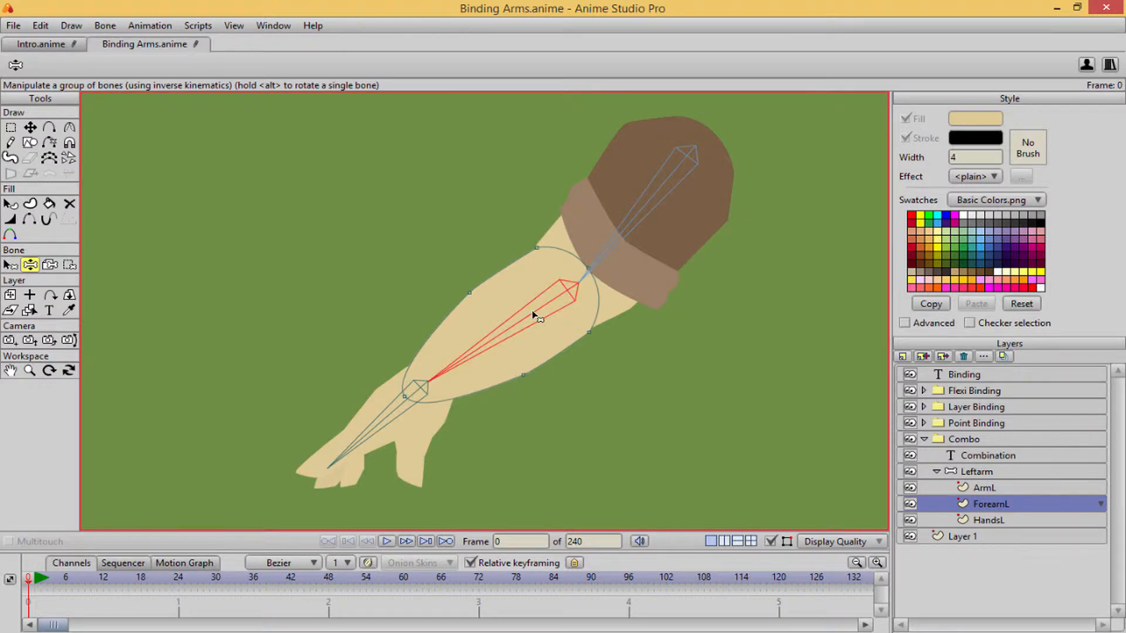
{"action": "mouse_move", "coordinate": [277, 104]}
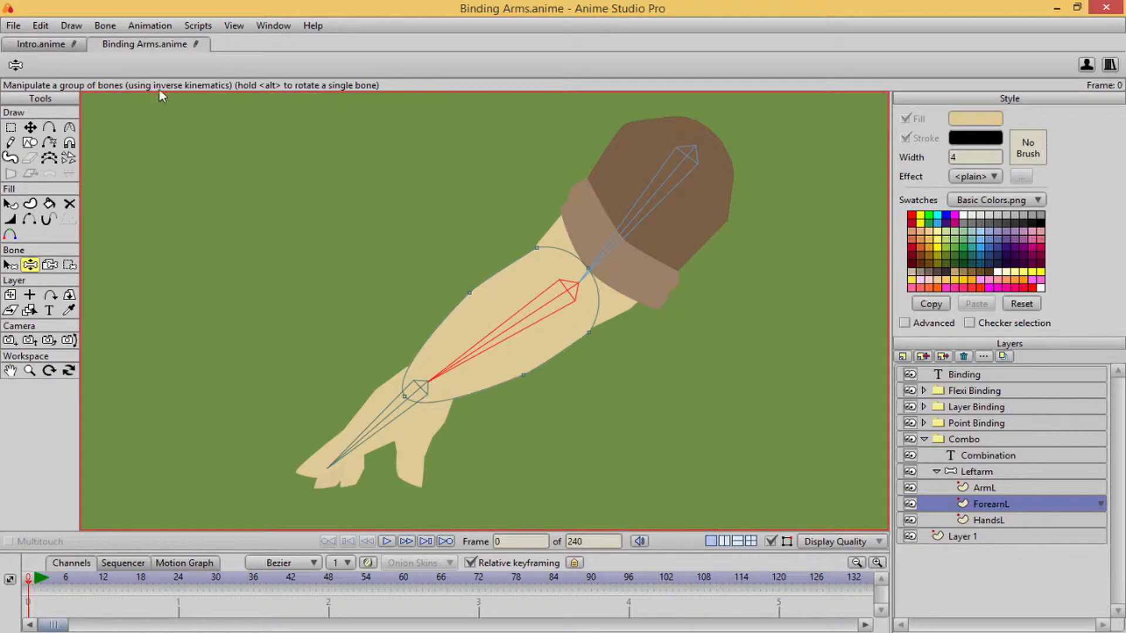
{"action": "mouse_move", "coordinate": [345, 269]}
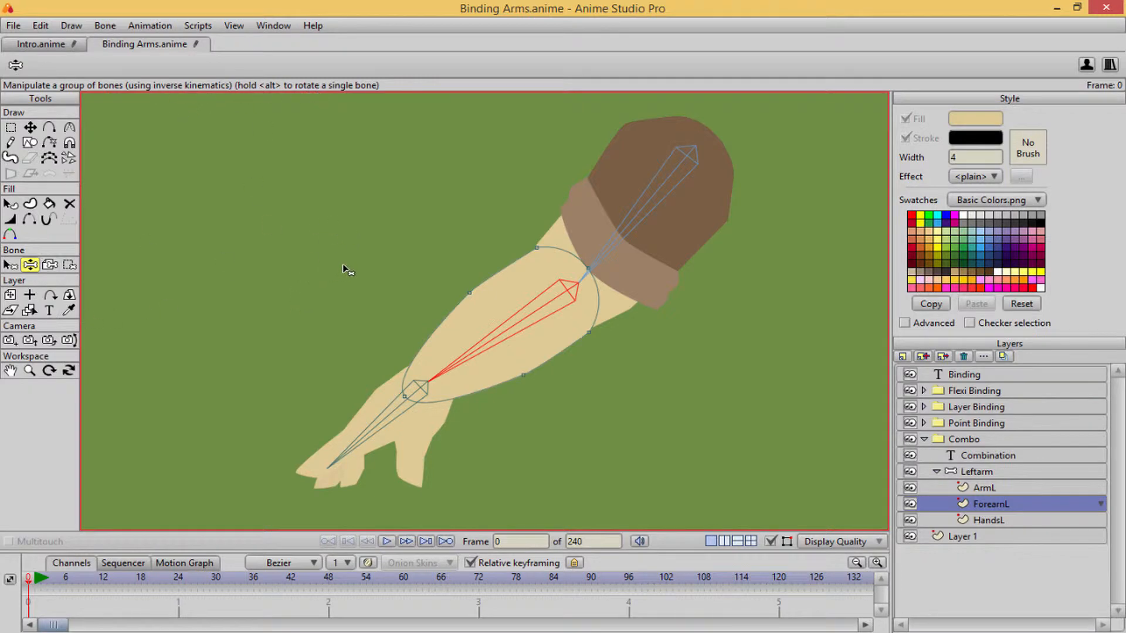
{"action": "left_click", "coordinate": [11, 265]}
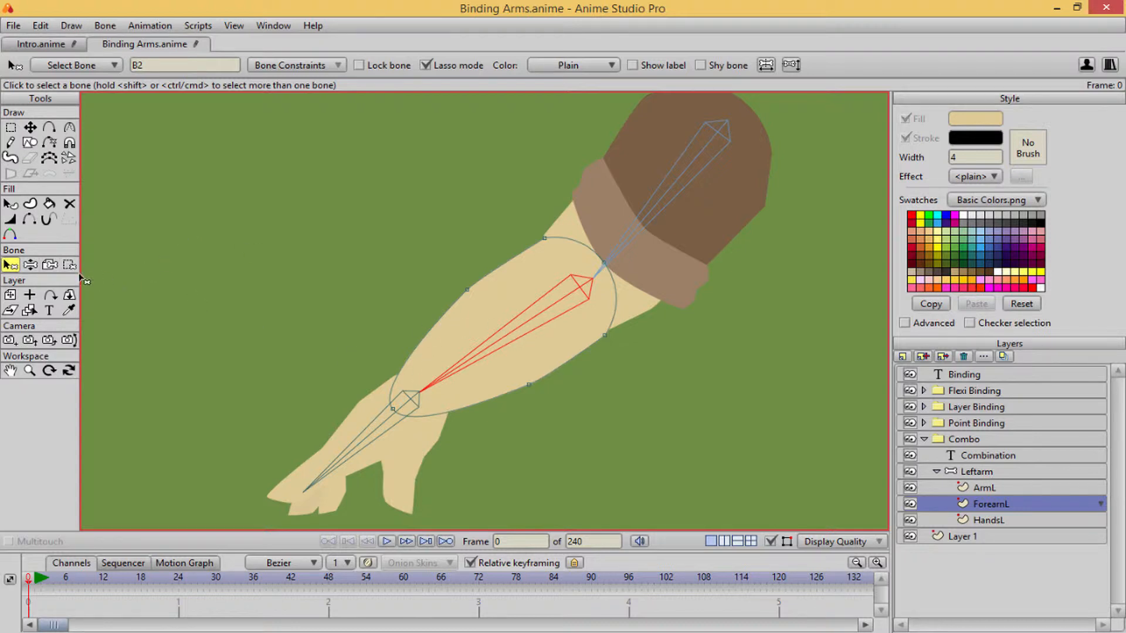
- With Bind Points active, select ArmL and pick the forearm bone for its elbow points
{"action": "left_click", "coordinate": [70, 265]}
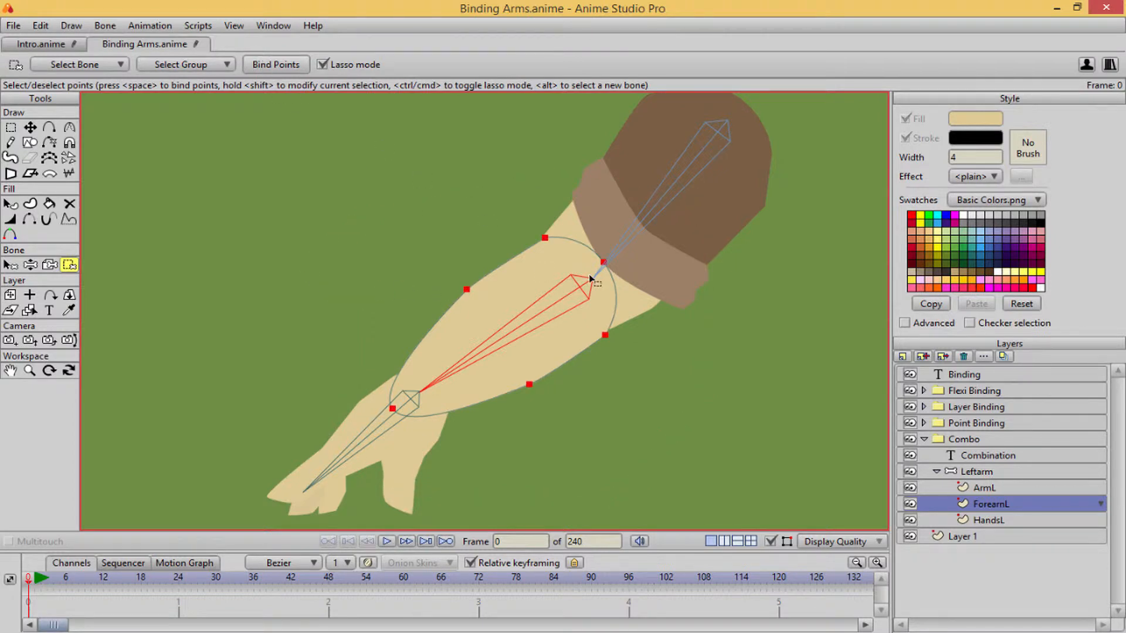
{"action": "left_click", "coordinate": [988, 488]}
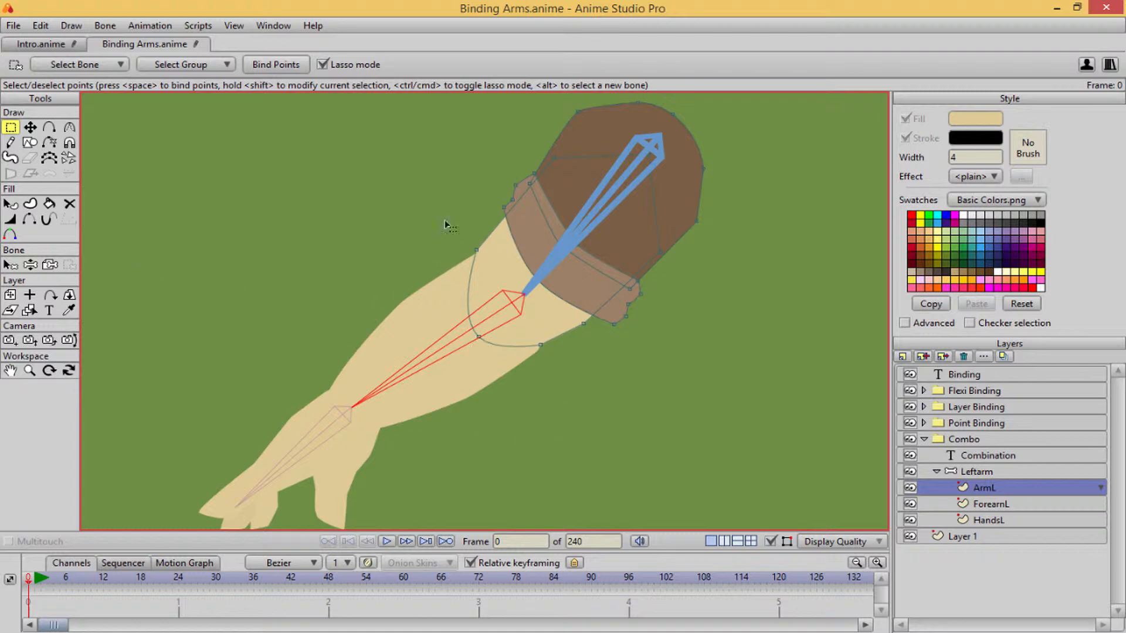
{"action": "mouse_move", "coordinate": [223, 318]}
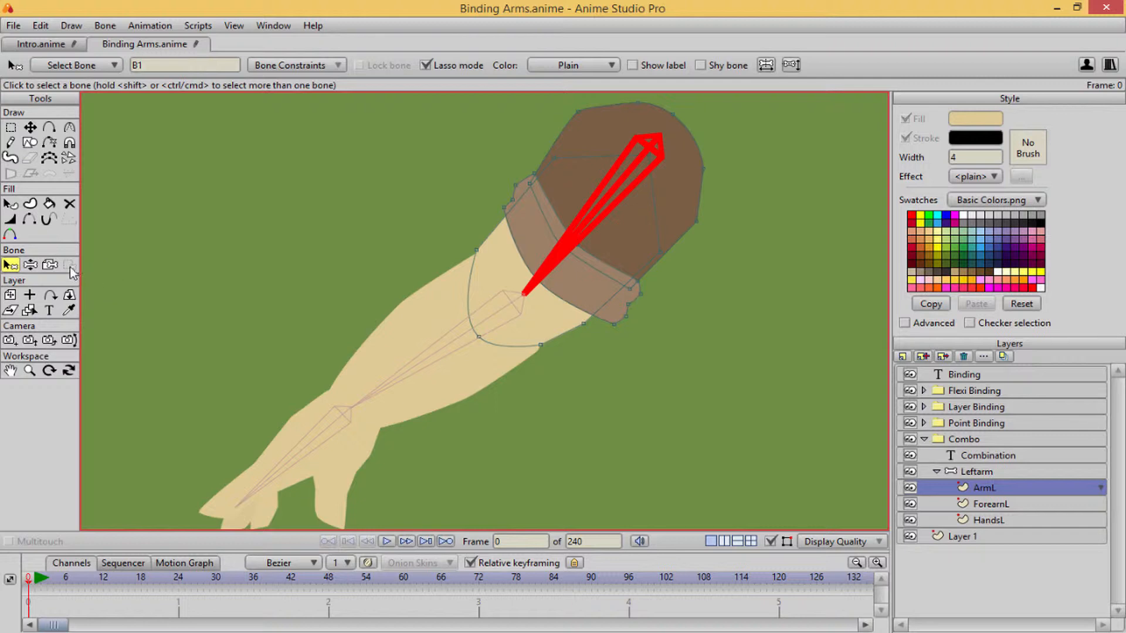
{"action": "left_click", "coordinate": [69, 265]}
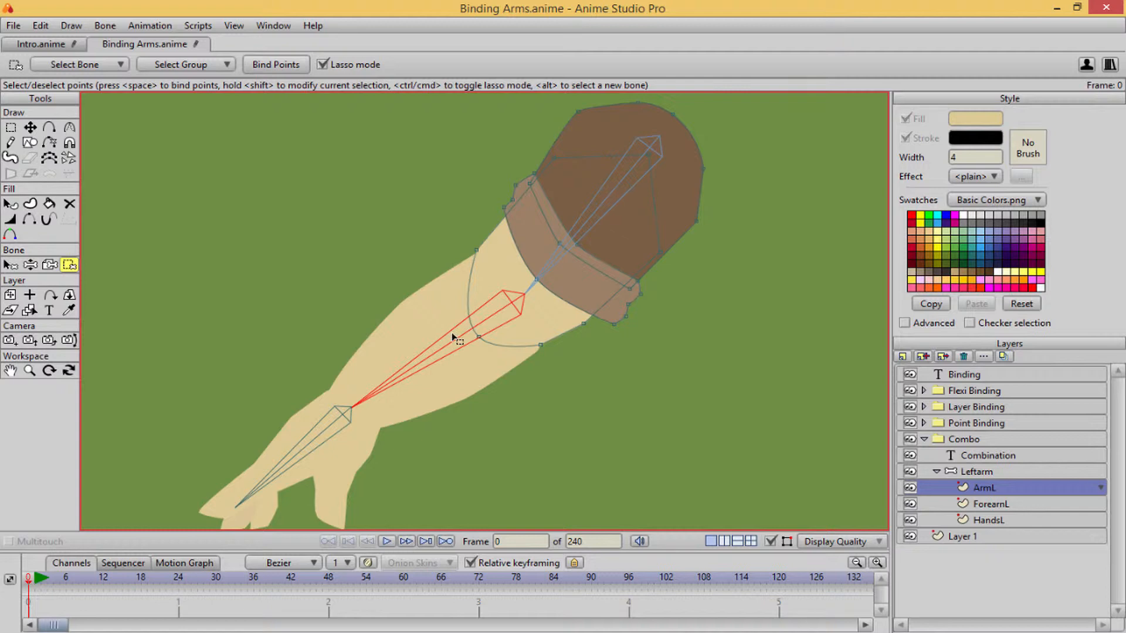
{"action": "mouse_move", "coordinate": [583, 270]}
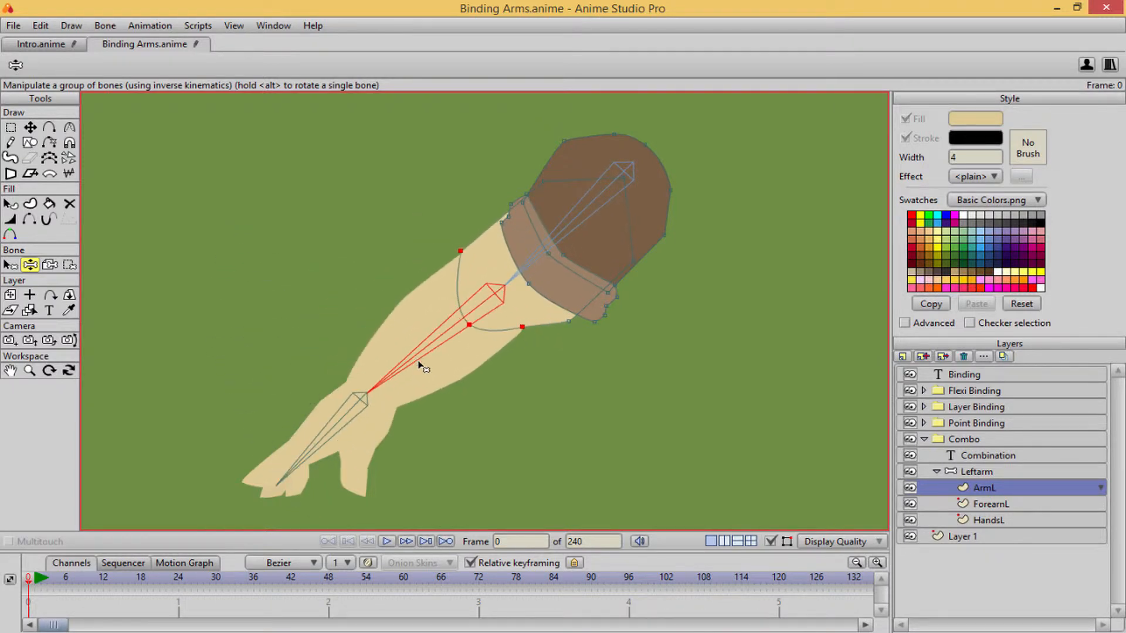
- Bind the selected ArmL elbow points to the forearm bone and reselect the Leftarm layer
{"action": "left_click", "coordinate": [11, 264]}
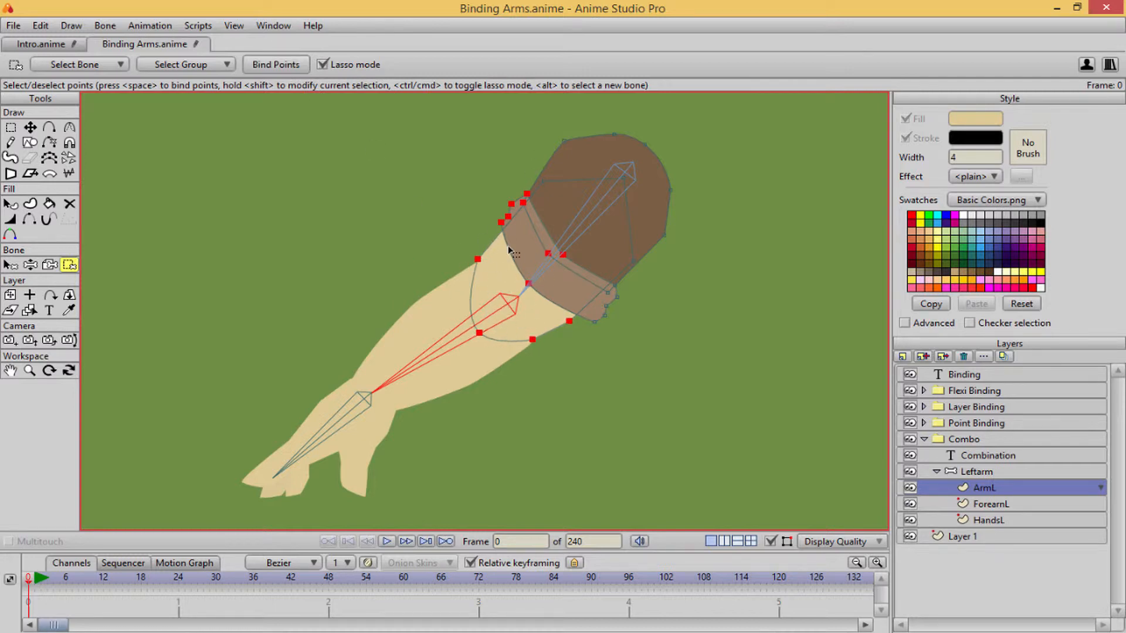
{"action": "mouse_move", "coordinate": [537, 163]}
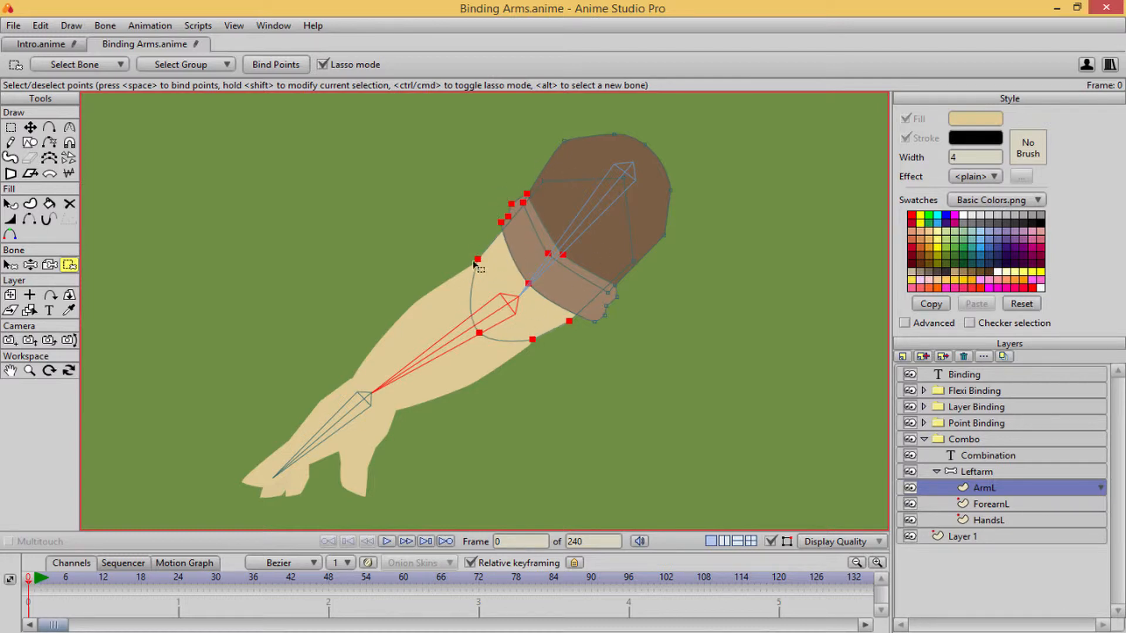
{"action": "left_click", "coordinate": [30, 143]}
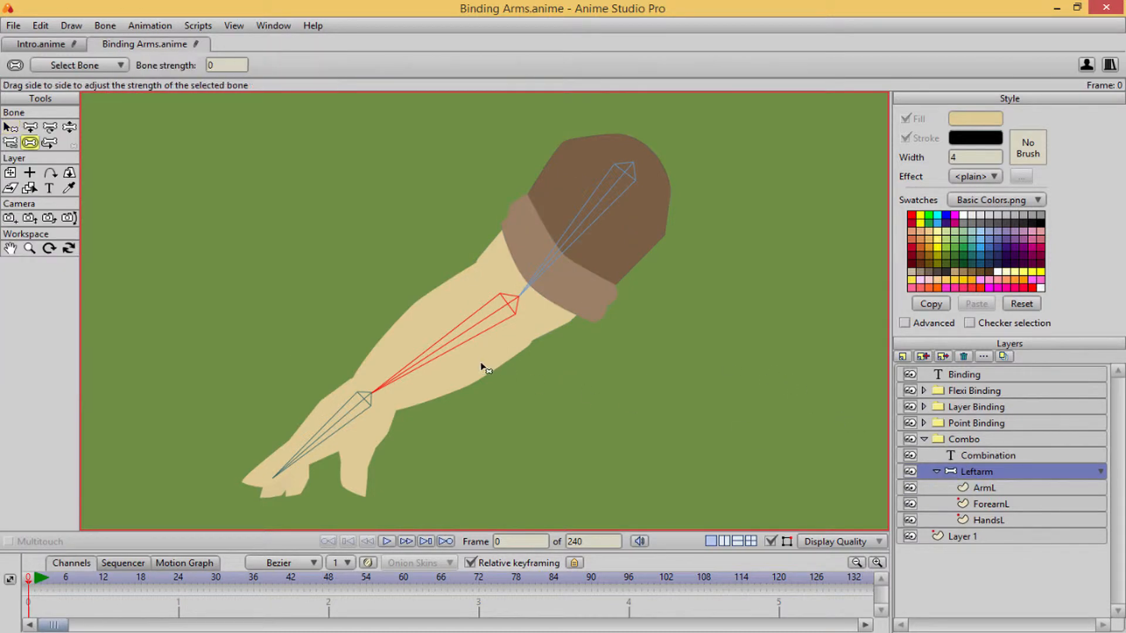
- Bend the arm bones to test the rig, then select ForearnL to check its binding
{"action": "left_click", "coordinate": [69, 127]}
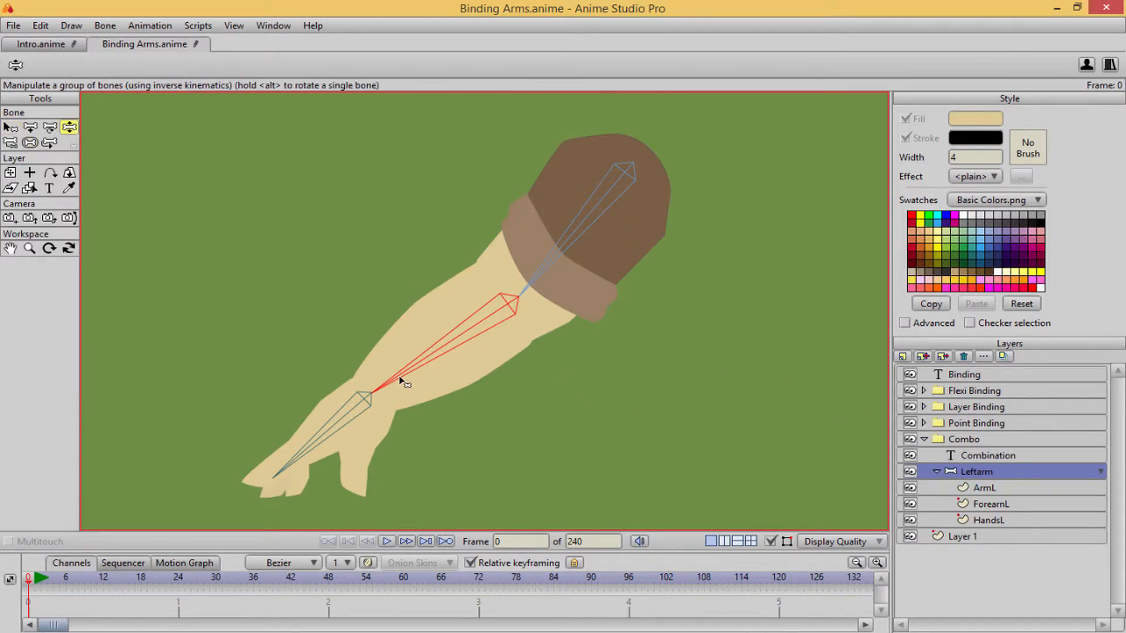
{"action": "left_click_drag", "start_coordinate": [402, 380], "coordinate": [442, 406]}
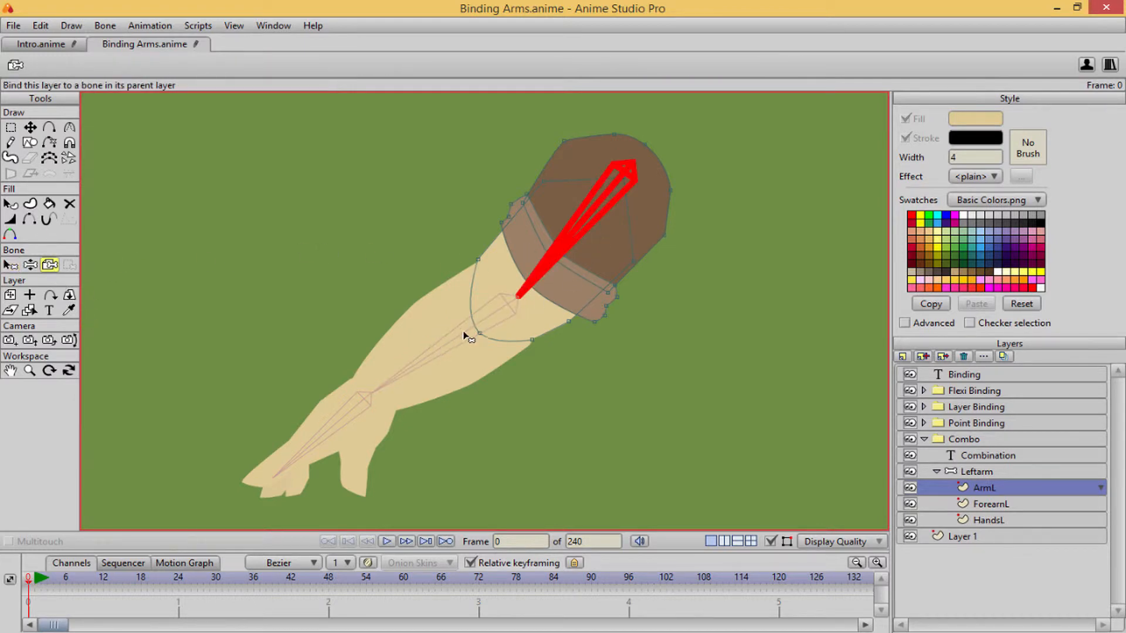
{"action": "left_click", "coordinate": [991, 503]}
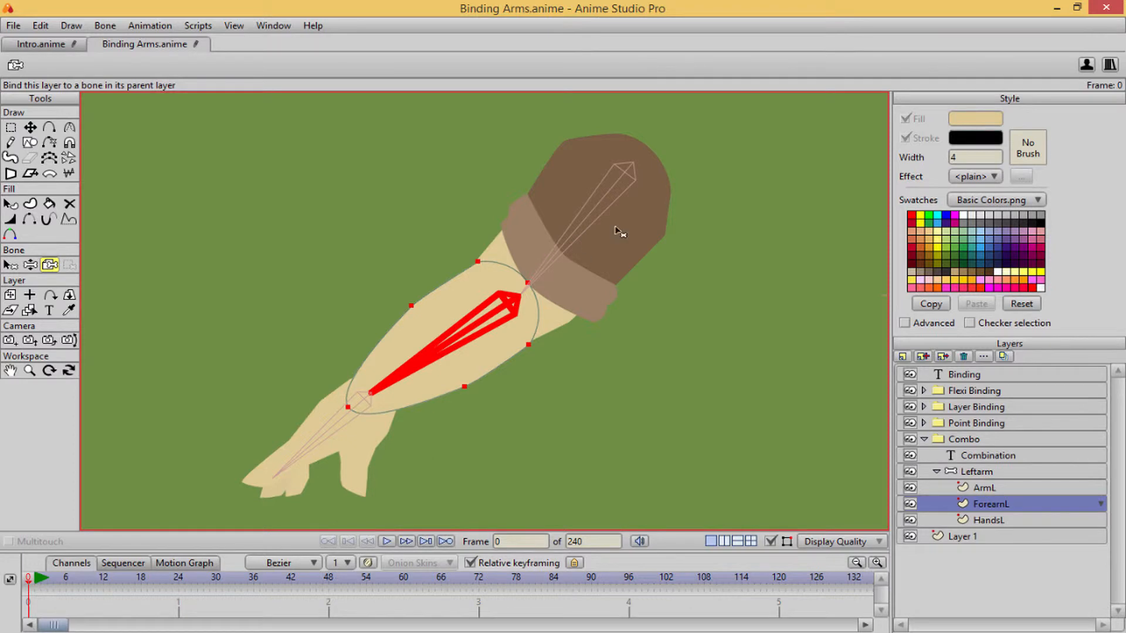
{"action": "mouse_move", "coordinate": [617, 232]}
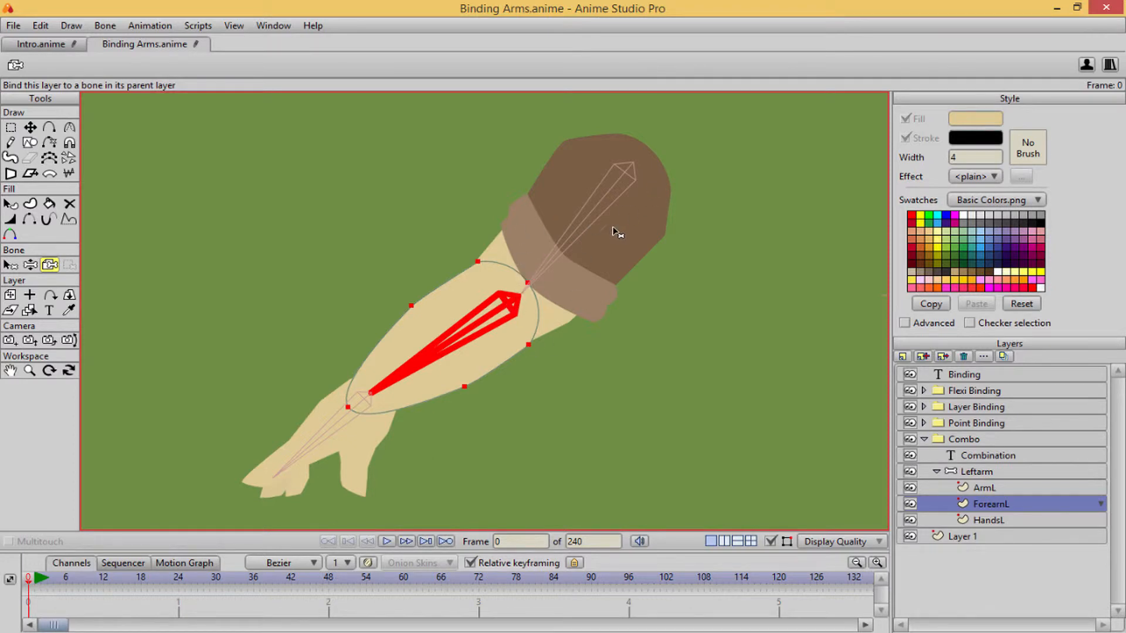
- Verify the ArmL and ForearnL layer bindings, then select the HandsL layer
{"action": "left_click", "coordinate": [978, 488]}
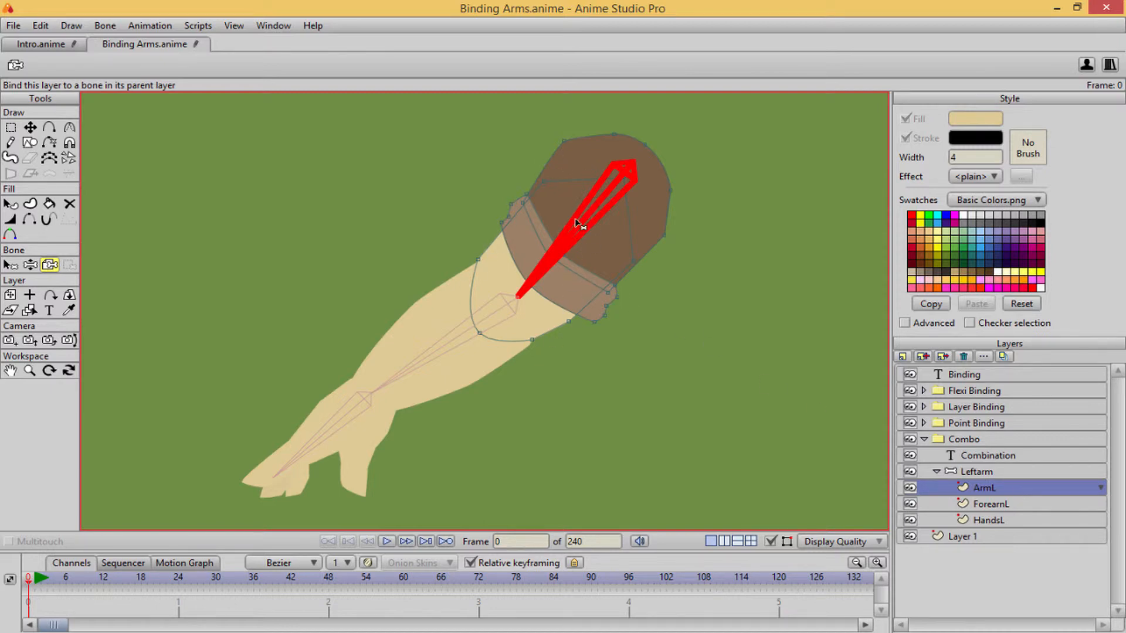
{"action": "mouse_move", "coordinate": [540, 299]}
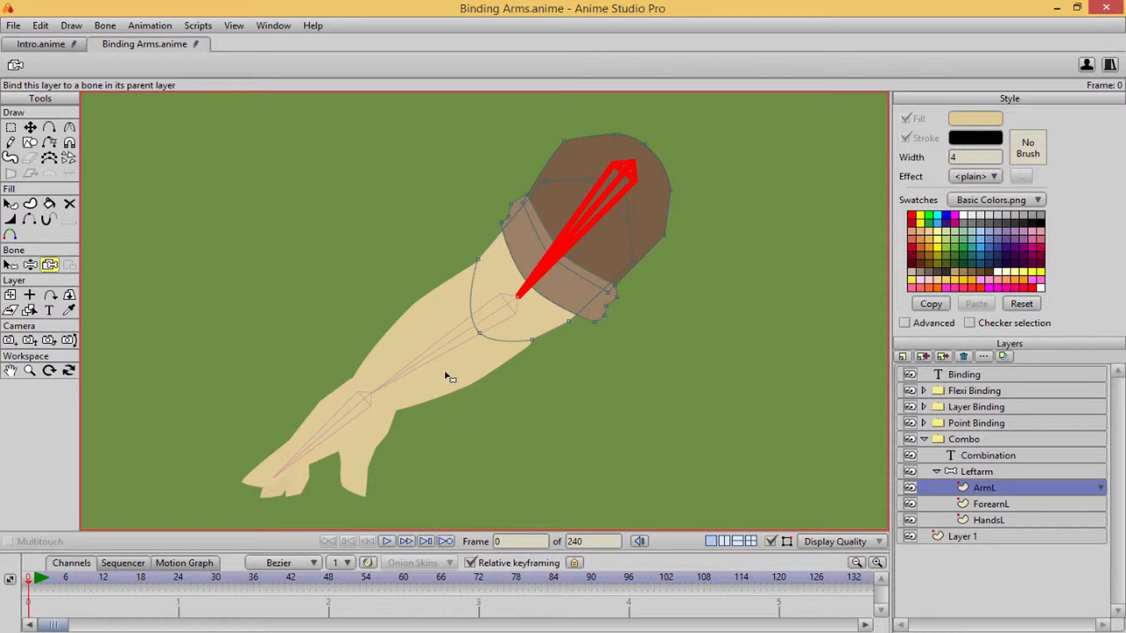
{"action": "left_click", "coordinate": [992, 503]}
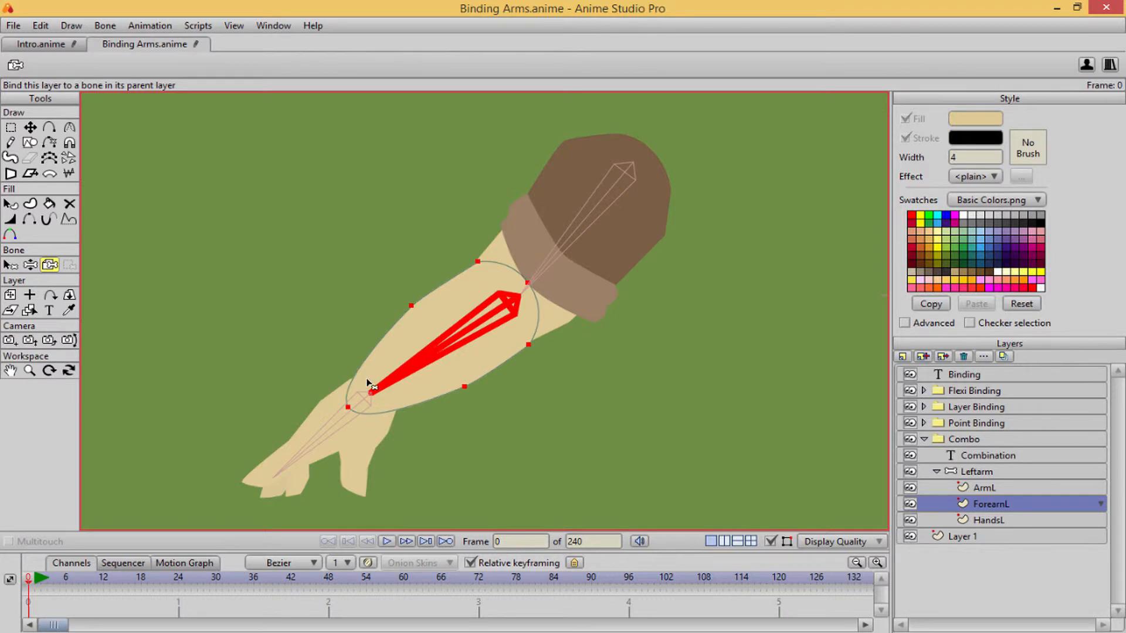
{"action": "mouse_move", "coordinate": [483, 374]}
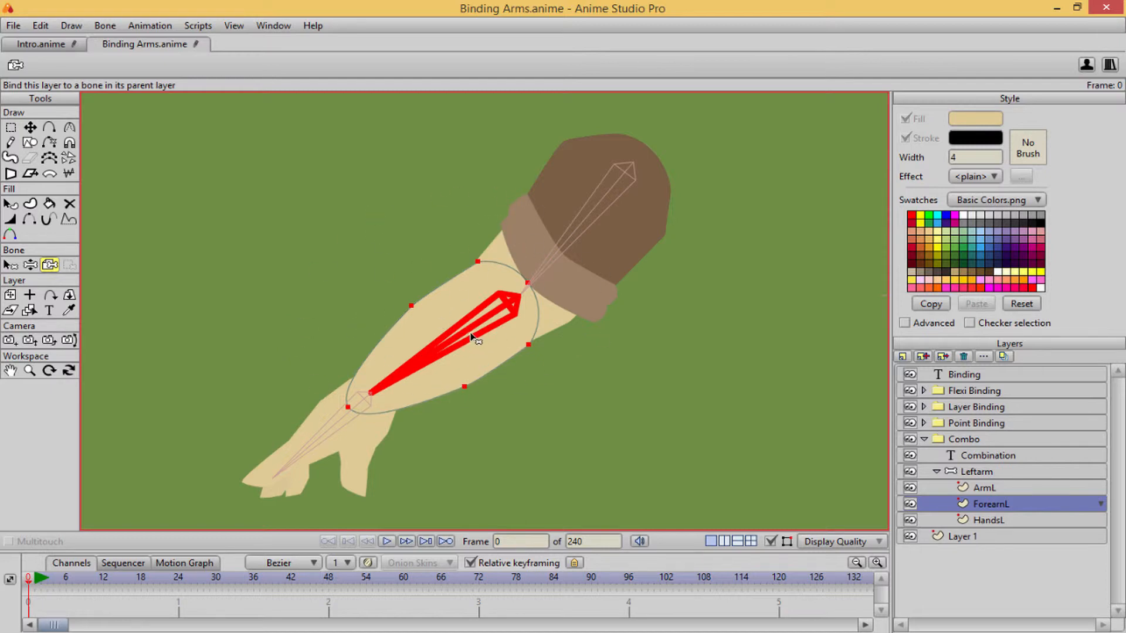
{"action": "left_click", "coordinate": [989, 520]}
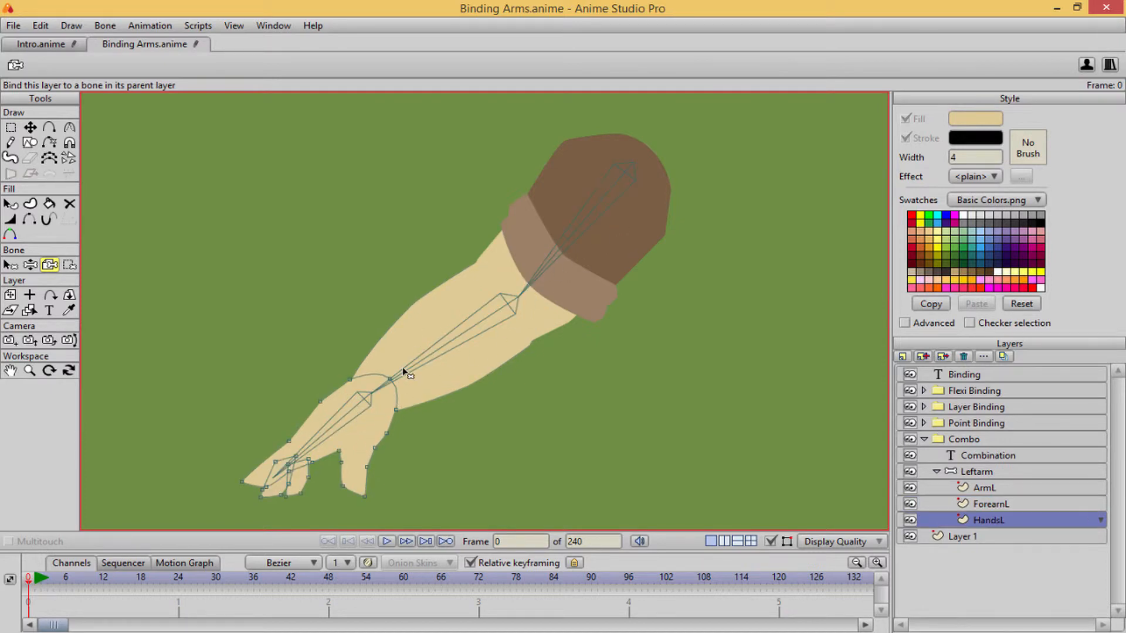
- Bind all HandsL hand points to the forearm bone with Bind Points
{"action": "left_click", "coordinate": [70, 265]}
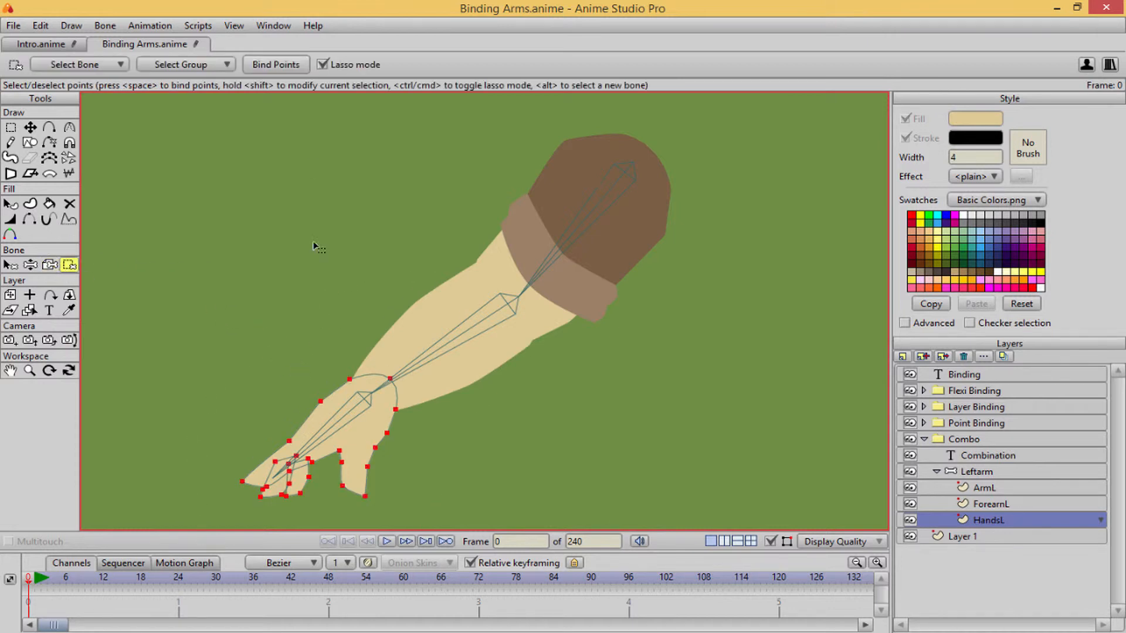
{"action": "left_click", "coordinate": [30, 264]}
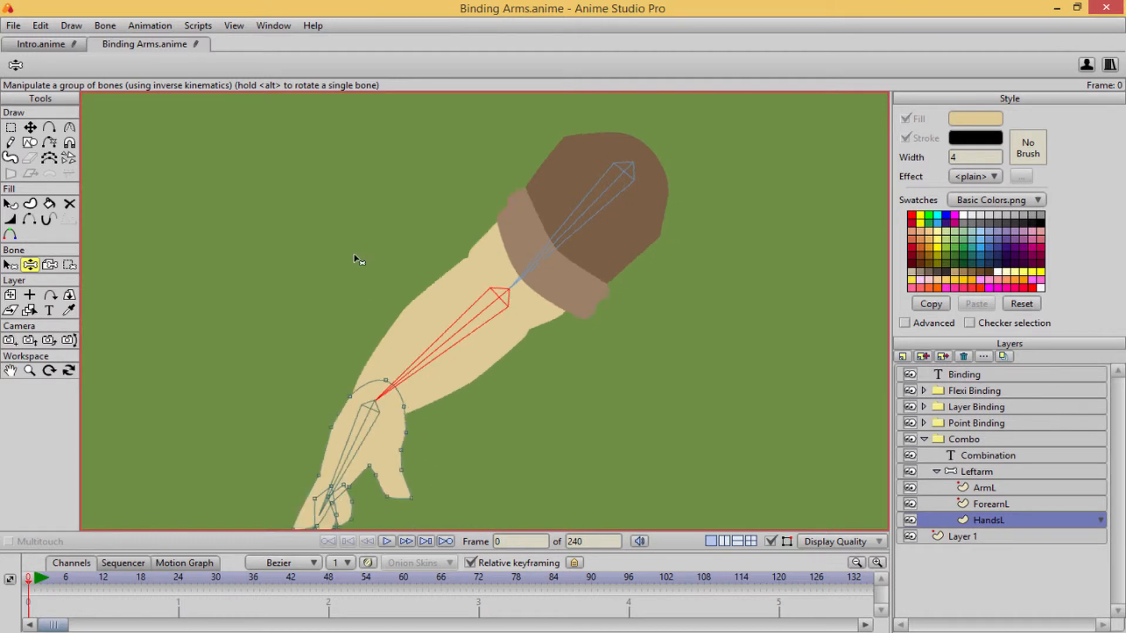
- Drag the arm bones through several poses, raising the hand and bending forearm and hand
{"action": "left_click_drag", "start_coordinate": [359, 387], "coordinate": [341, 204]}
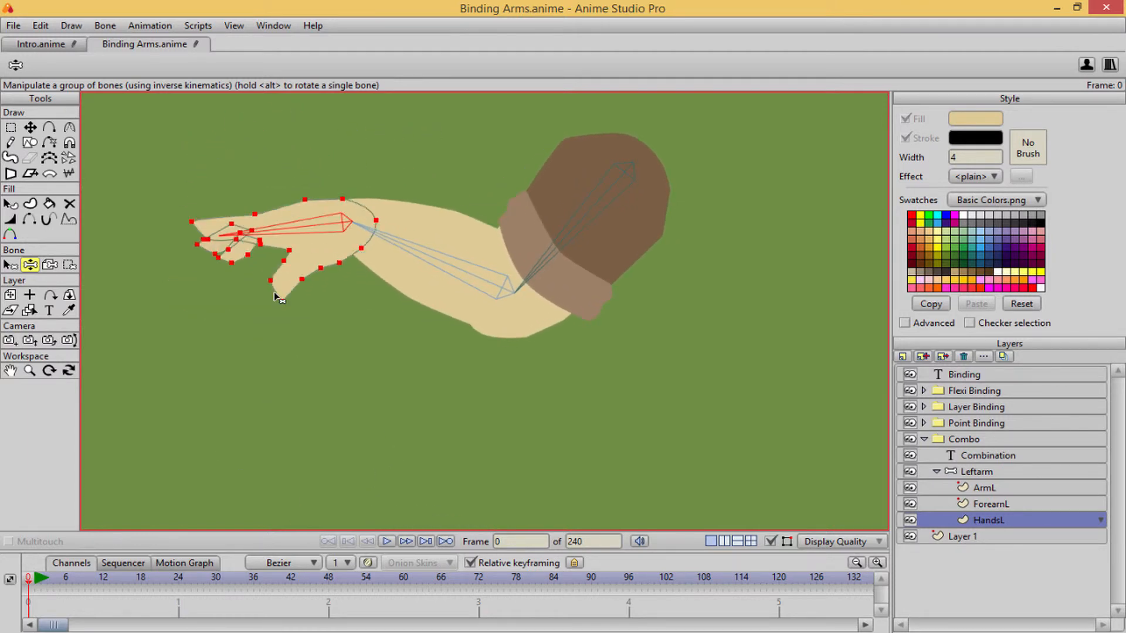
{"action": "left_click_drag", "start_coordinate": [280, 298], "coordinate": [244, 302]}
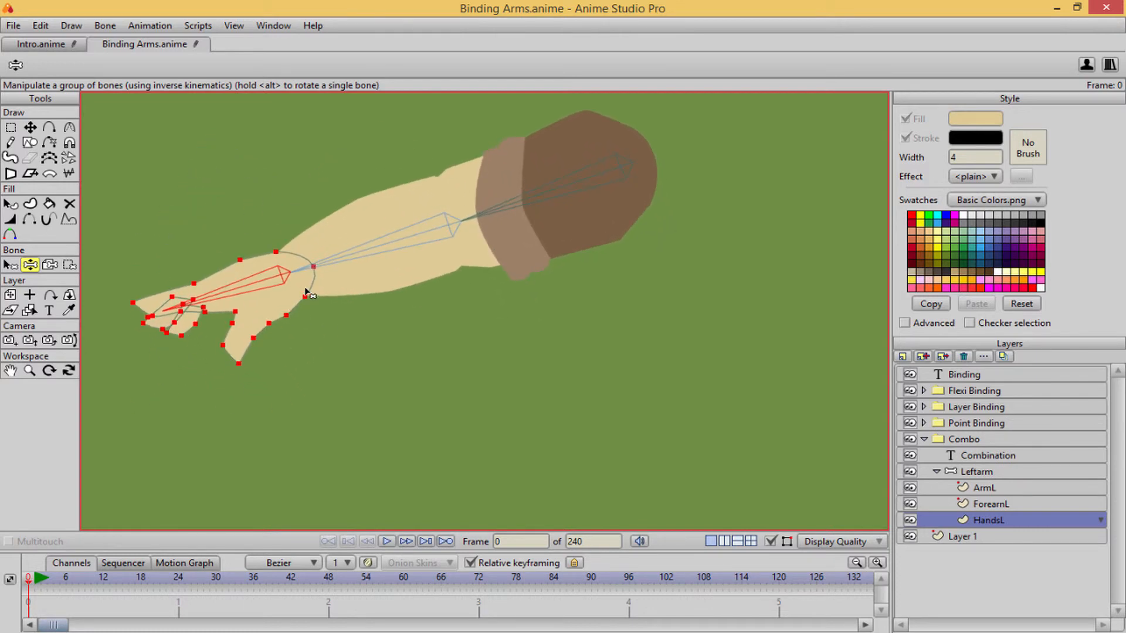
{"action": "left_click_drag", "start_coordinate": [311, 292], "coordinate": [331, 325]}
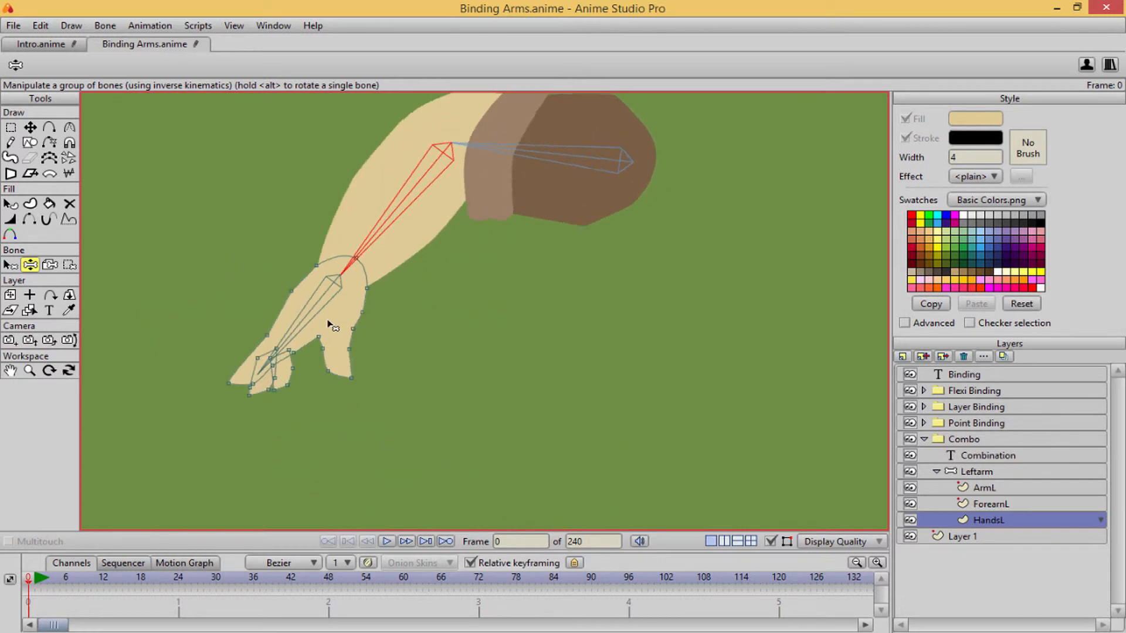
{"action": "left_click_drag", "start_coordinate": [328, 324], "coordinate": [185, 403]}
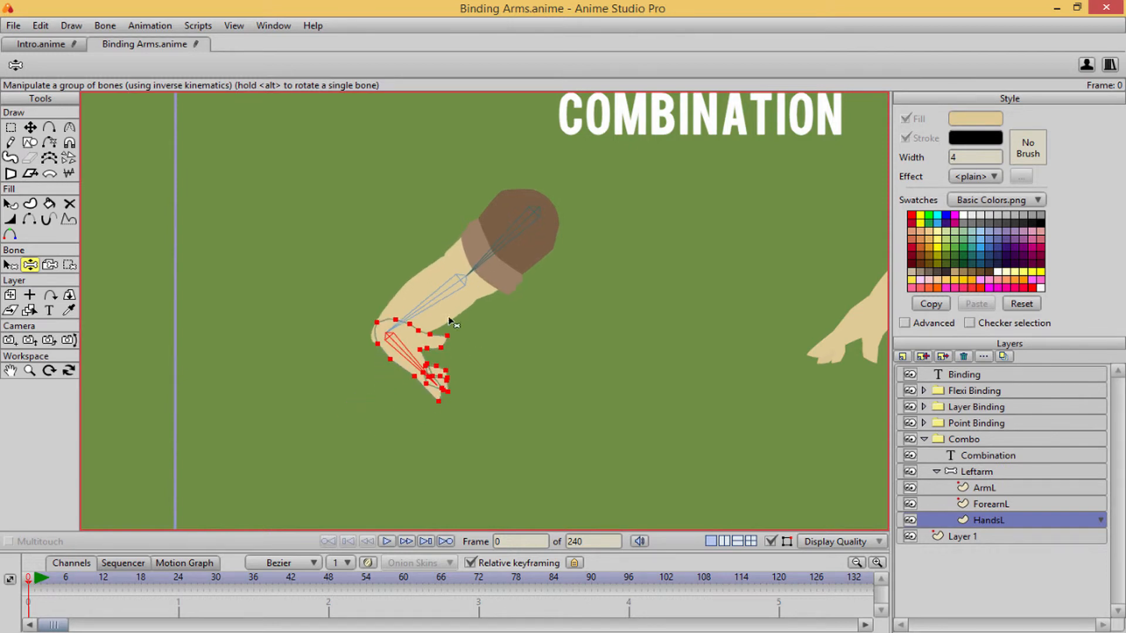
{"action": "left_click_drag", "start_coordinate": [453, 322], "coordinate": [316, 287]}
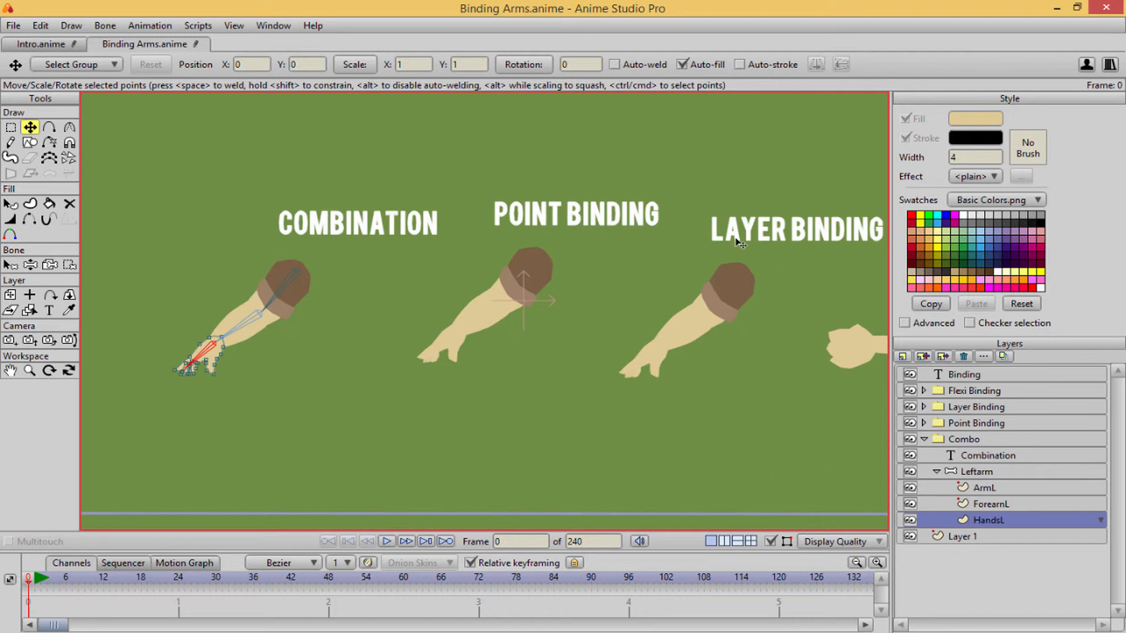
{"action": "mouse_move", "coordinate": [361, 499]}
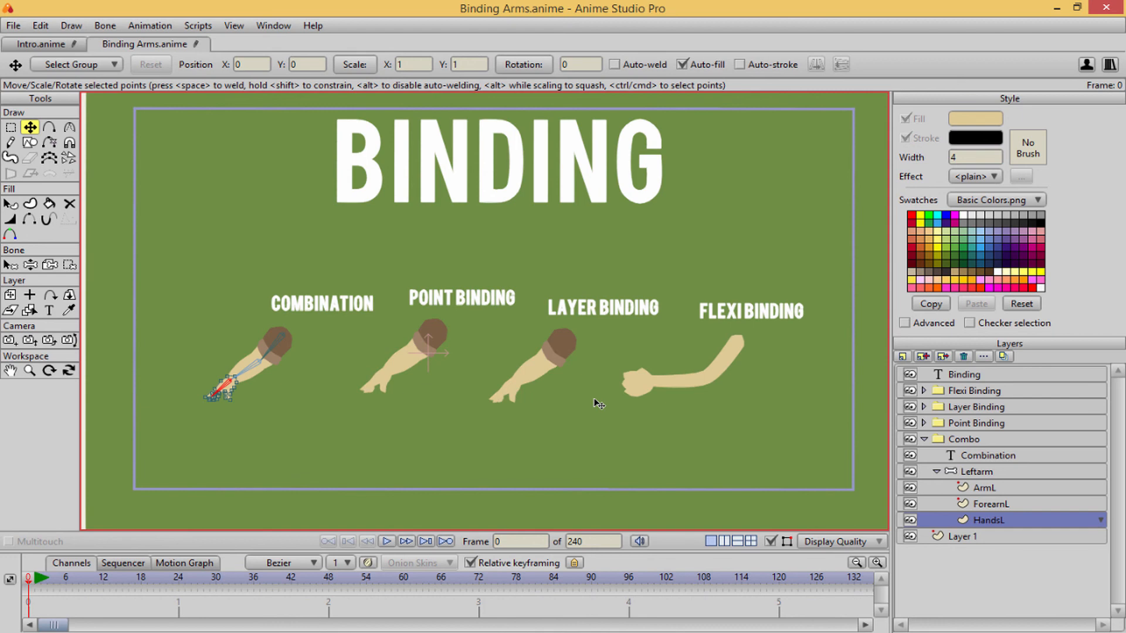
{"action": "mouse_move", "coordinate": [750, 241]}
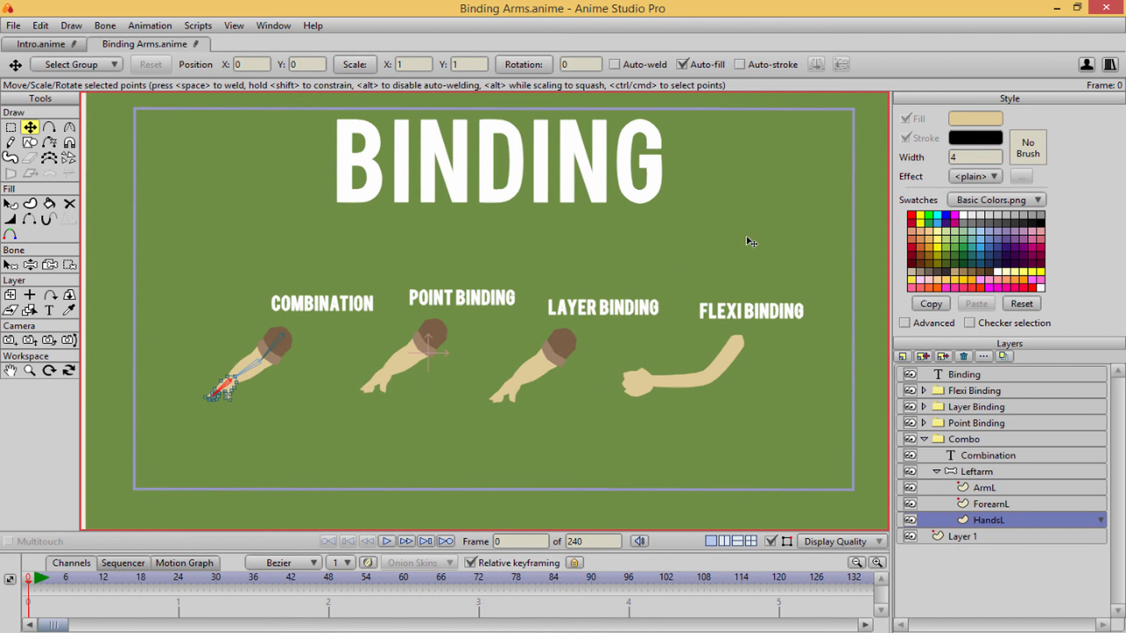